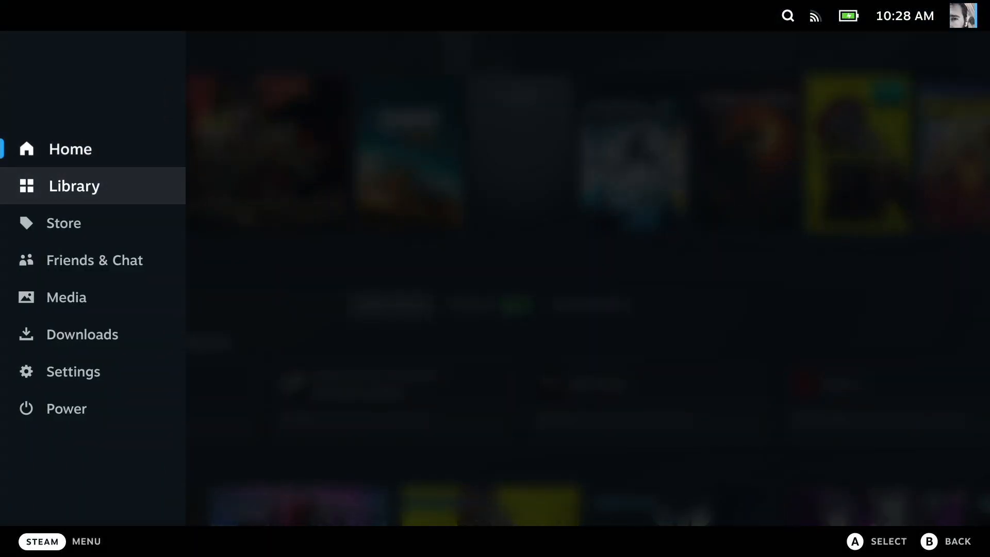
# Step: Add Google Chrome from the Library's Non-Steam tab as a shortcut
pyautogui.click(73, 186)
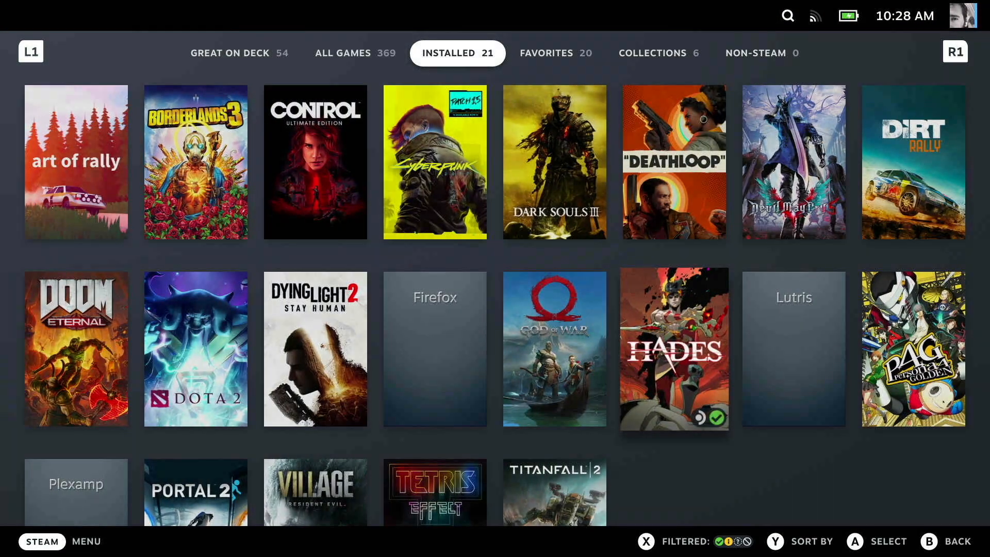
pyautogui.click(756, 52)
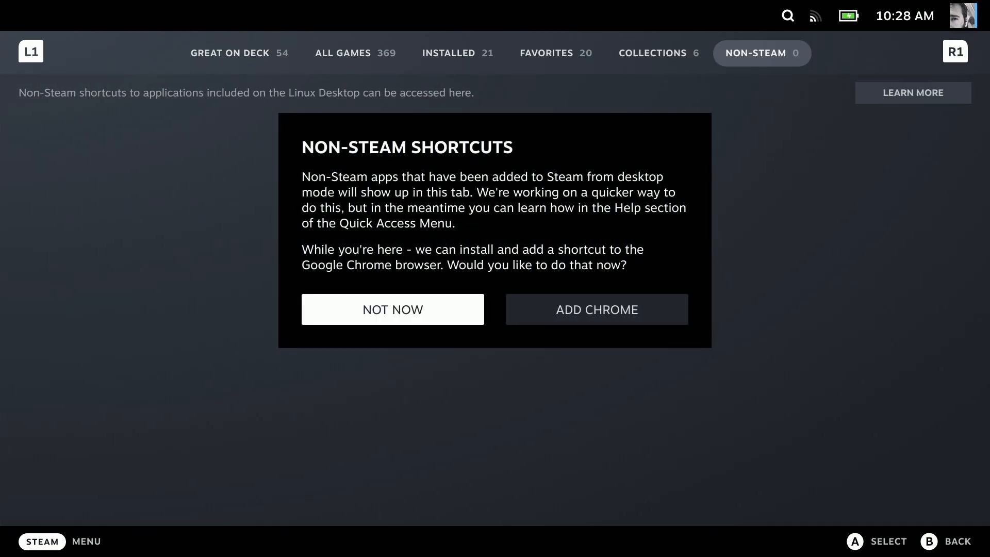
pyautogui.moveTo(597, 309)
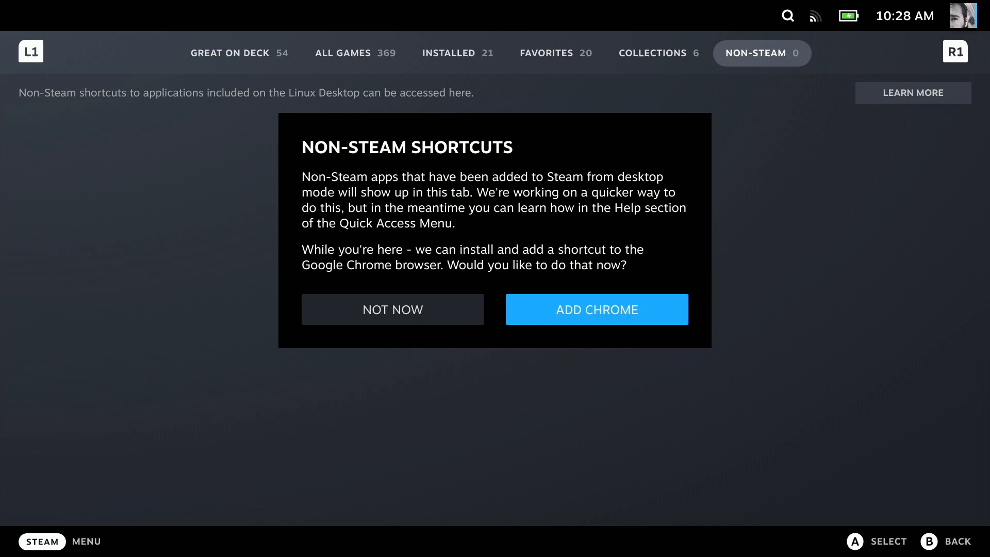
pyautogui.click(597, 309)
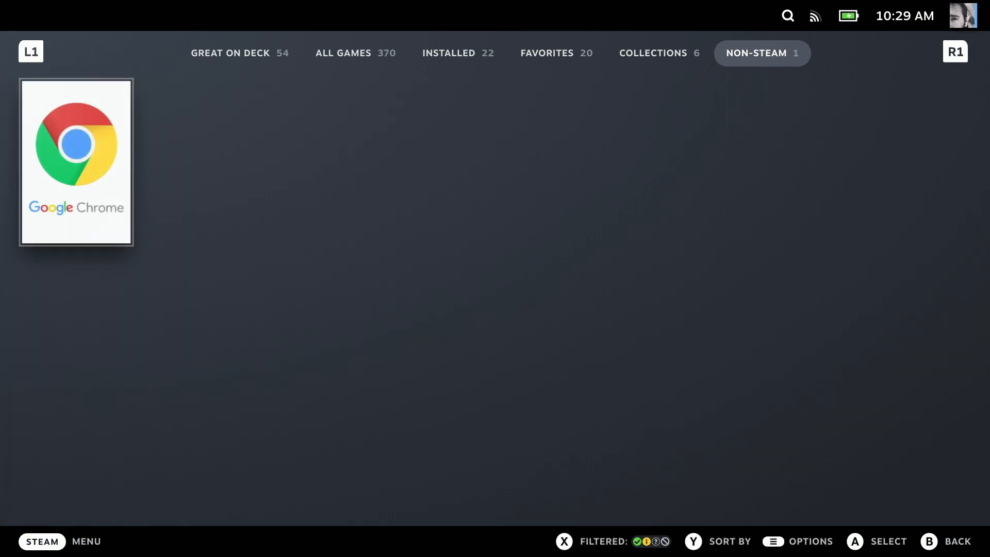
# Step: Launch Chrome from Installed and play 'Valve's Steam Deck Launches on Friday! On Deck 14' on YouTube
pyautogui.click(76, 161)
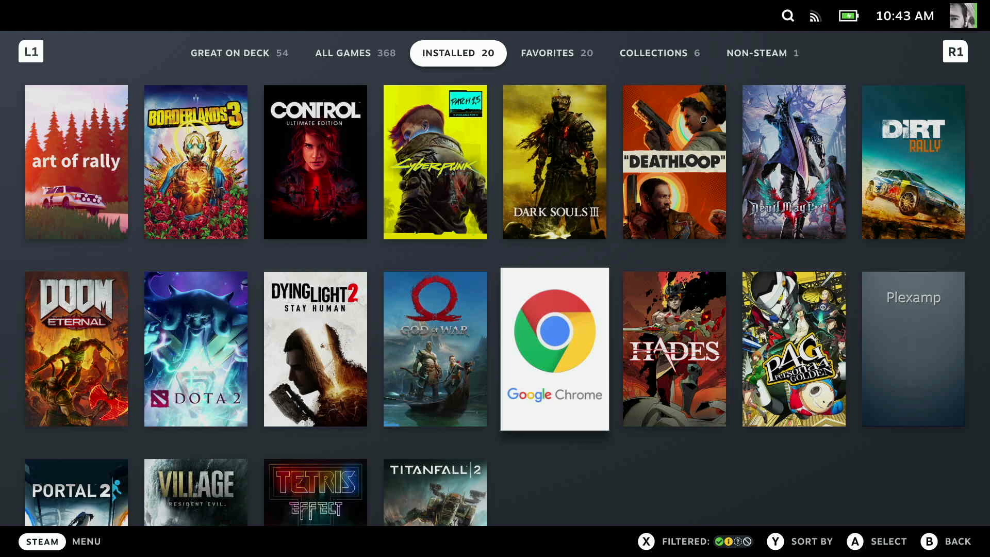
pyautogui.click(41, 541)
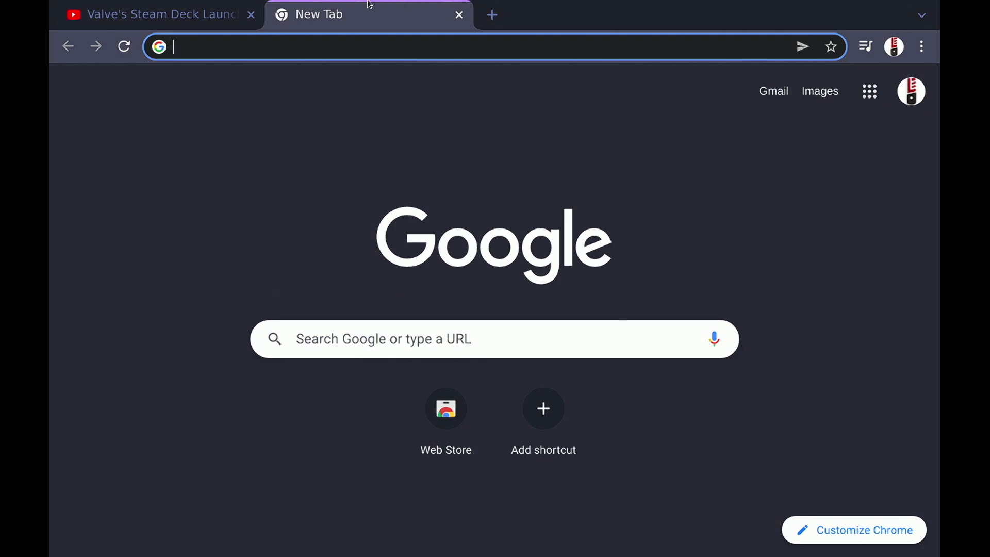
pyautogui.click(155, 14)
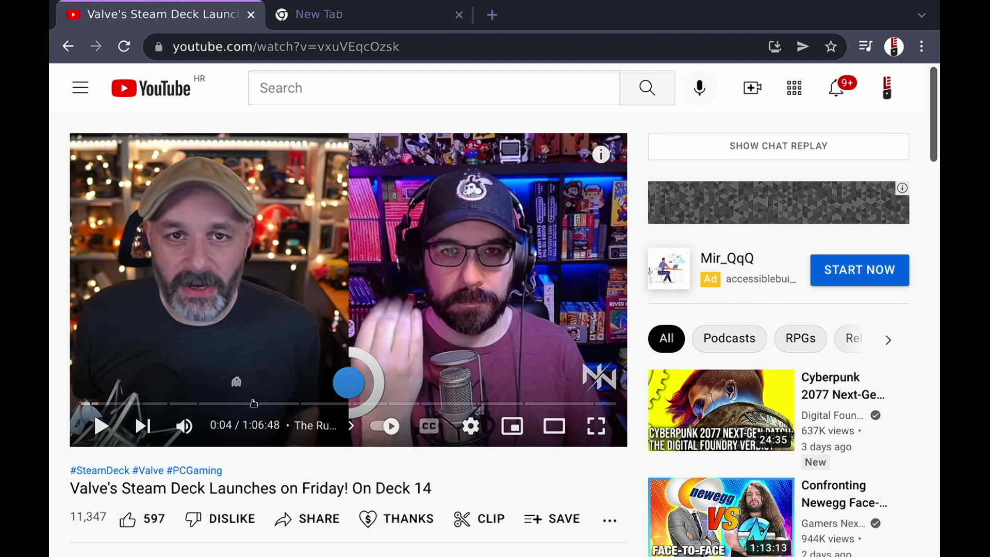
pyautogui.click(101, 426)
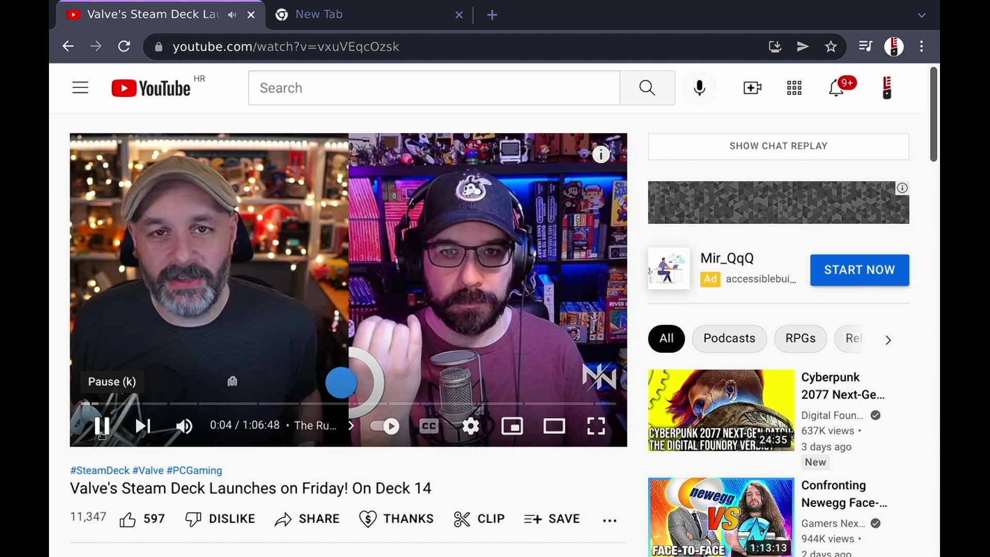
pyautogui.moveTo(162, 335)
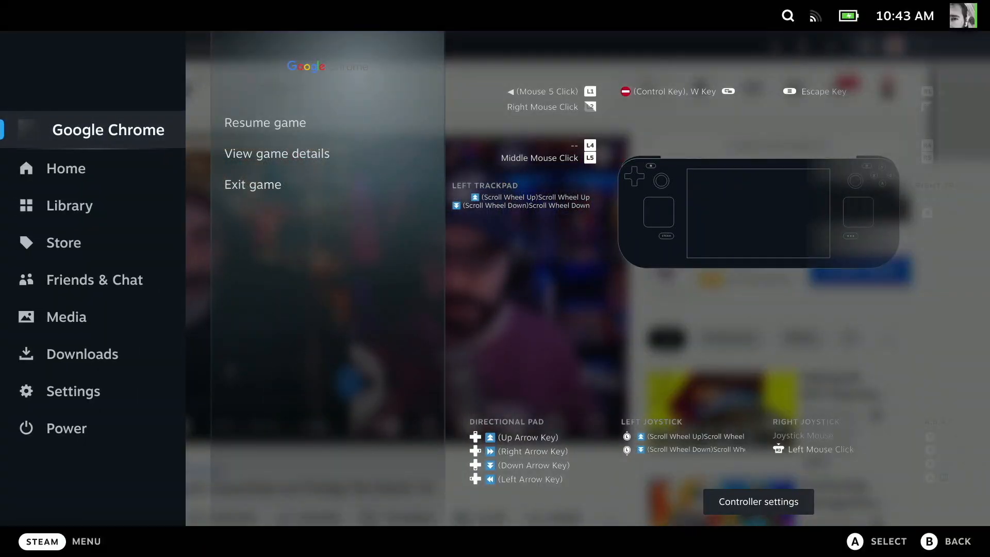
# Step: Open Tetris Effect: Connected's page from the Library's Installed tab
pyautogui.click(265, 123)
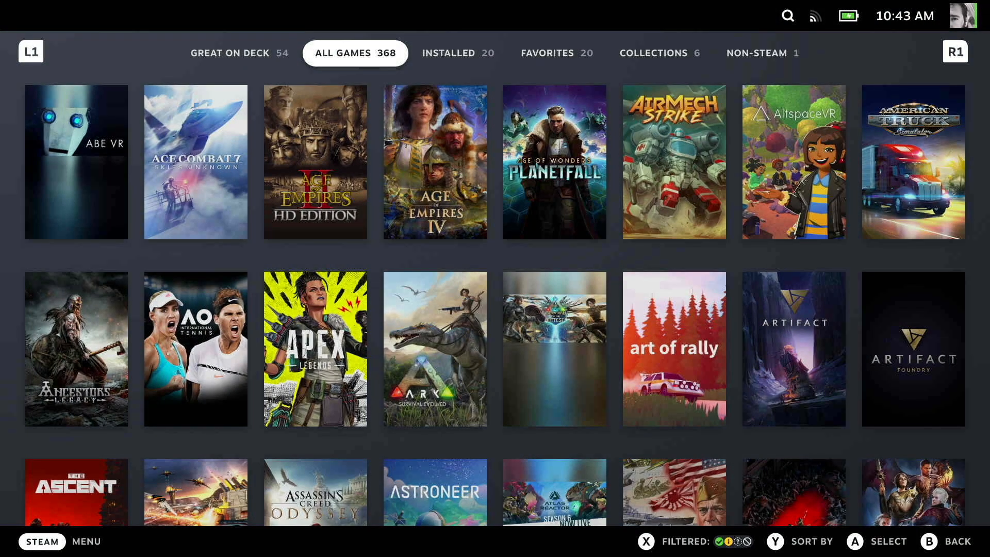
pyautogui.click(457, 54)
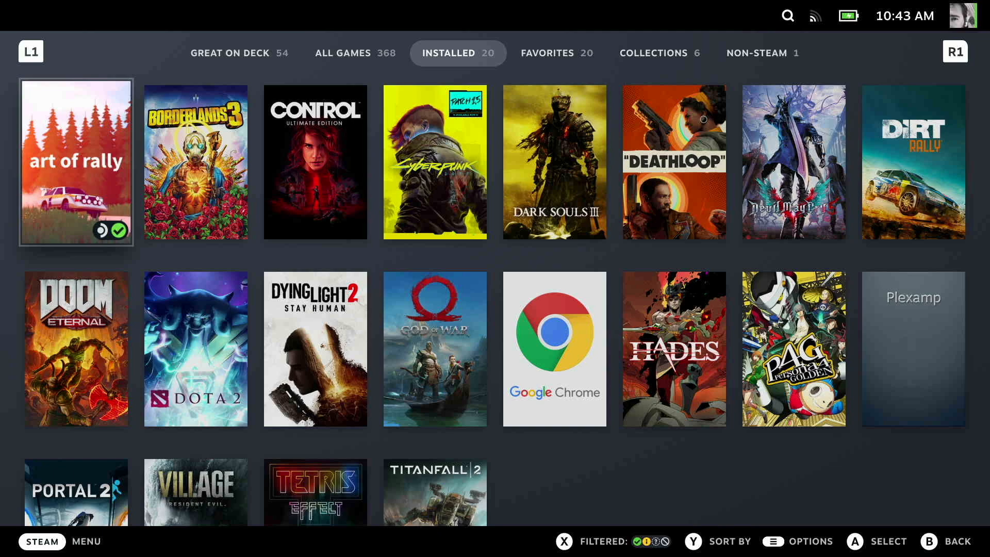
pyautogui.scroll(-3)
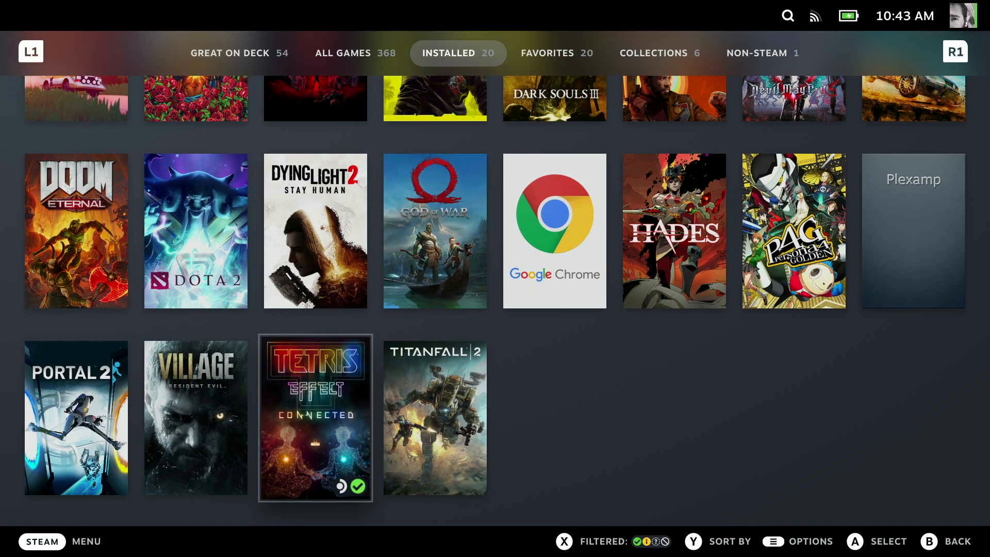
pyautogui.click(315, 418)
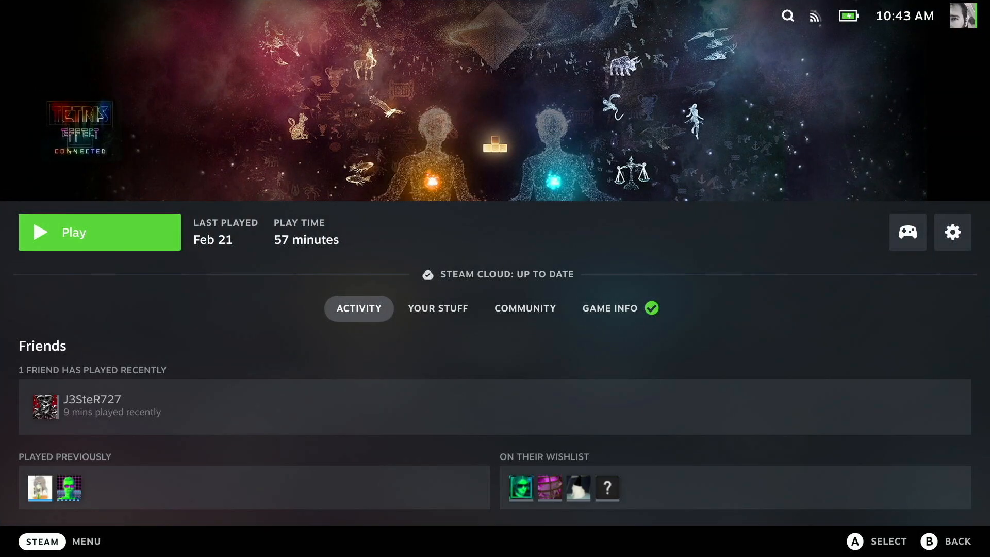
# Step: Launch Tetris Effect: Connected, check Audio & Vibration options, then start Journey Mode's Deserted stage
pyautogui.click(99, 232)
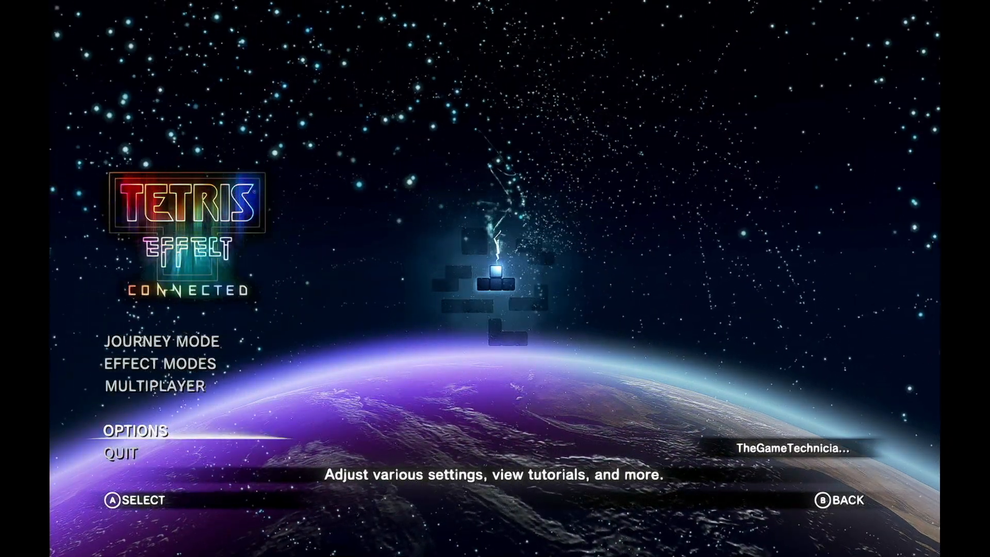
pyautogui.click(135, 431)
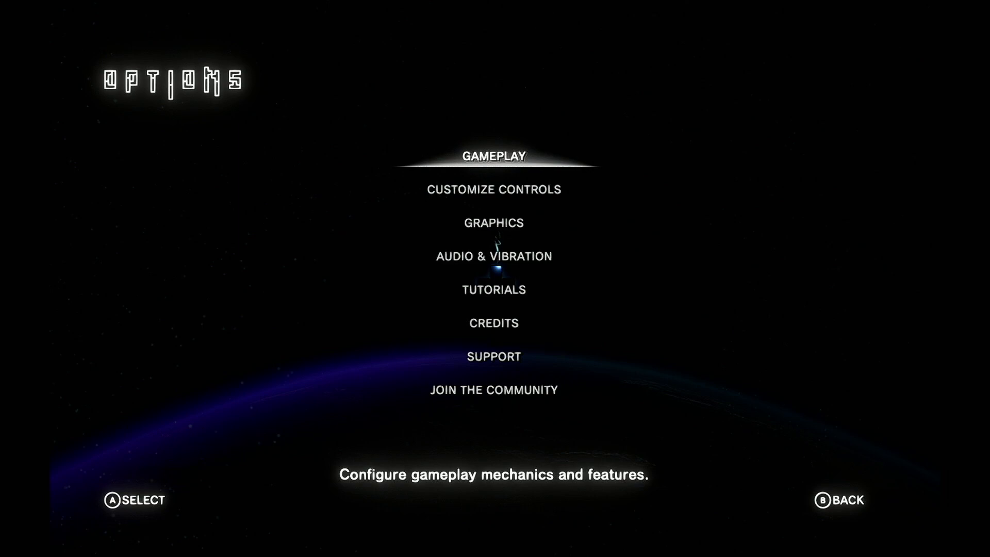
pyautogui.click(492, 256)
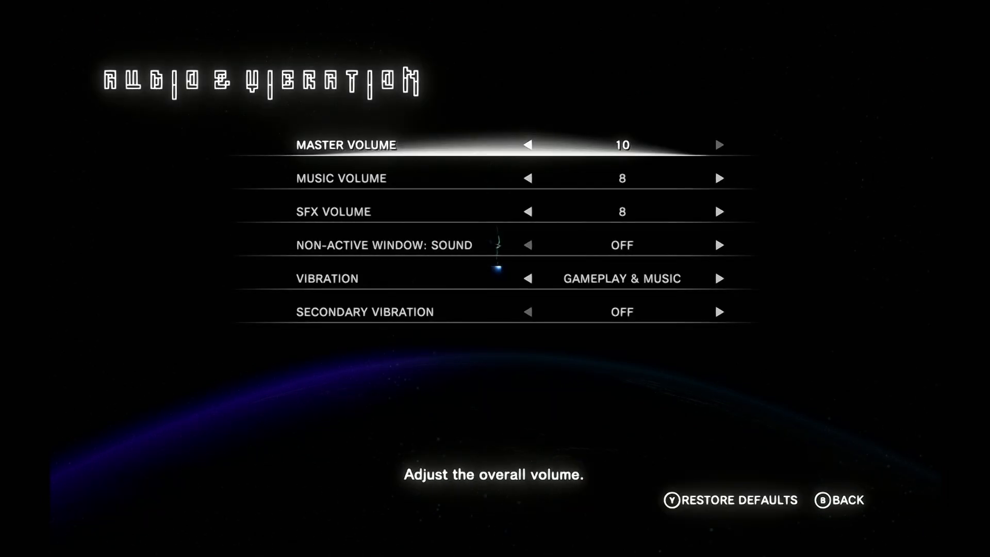
pyautogui.click(526, 178)
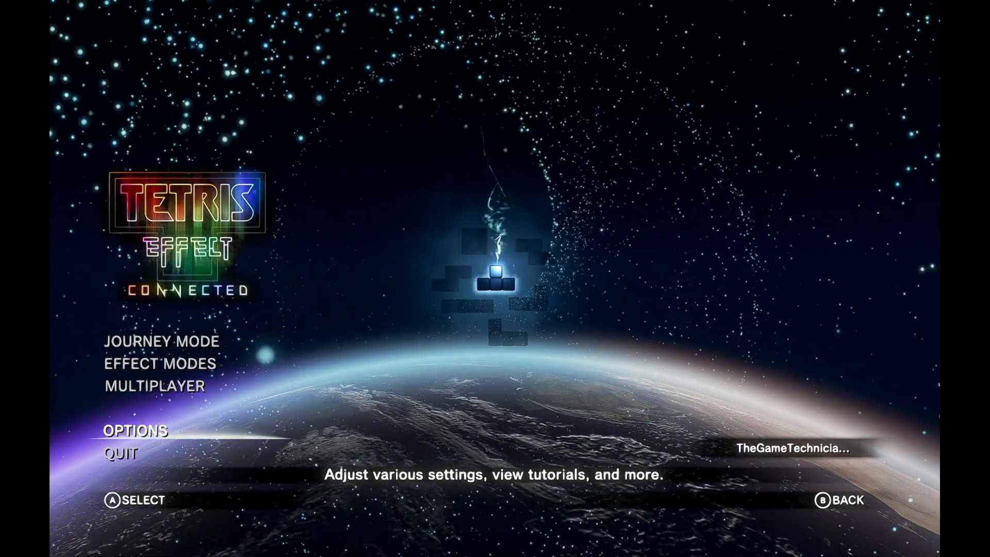
pyautogui.click(161, 340)
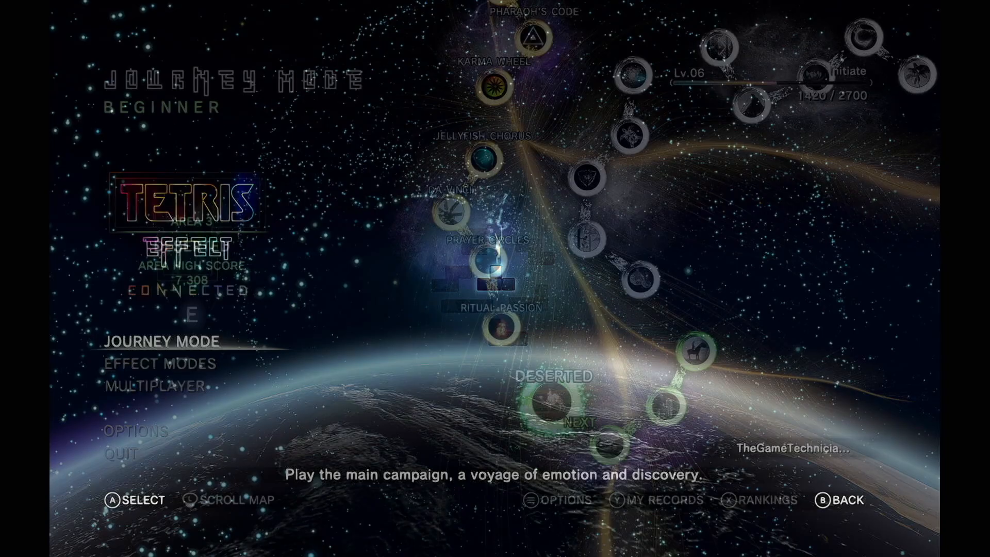
pyautogui.click(165, 341)
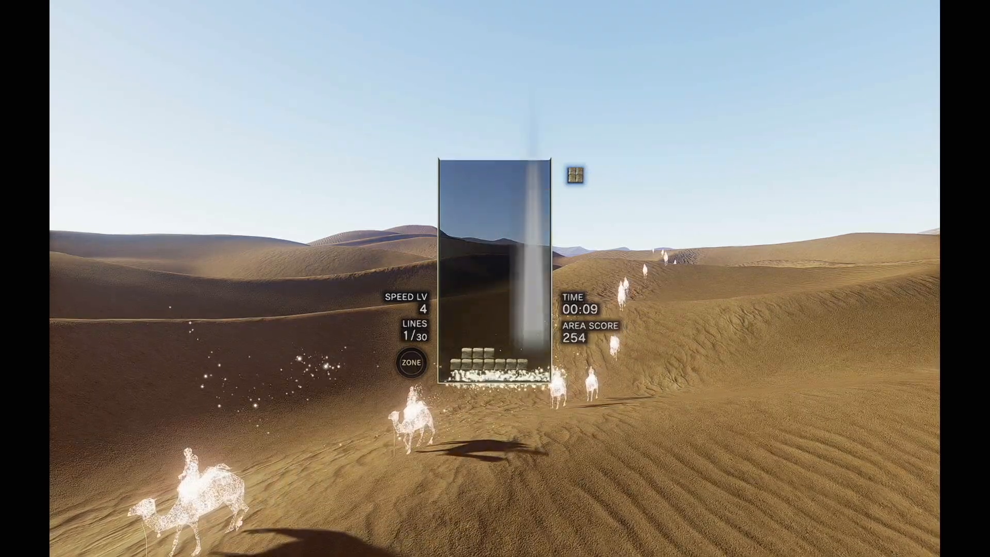
# Step: Switch to the running Google Chrome and make the Steam Deck launch video full screen
pyautogui.press('Steam')
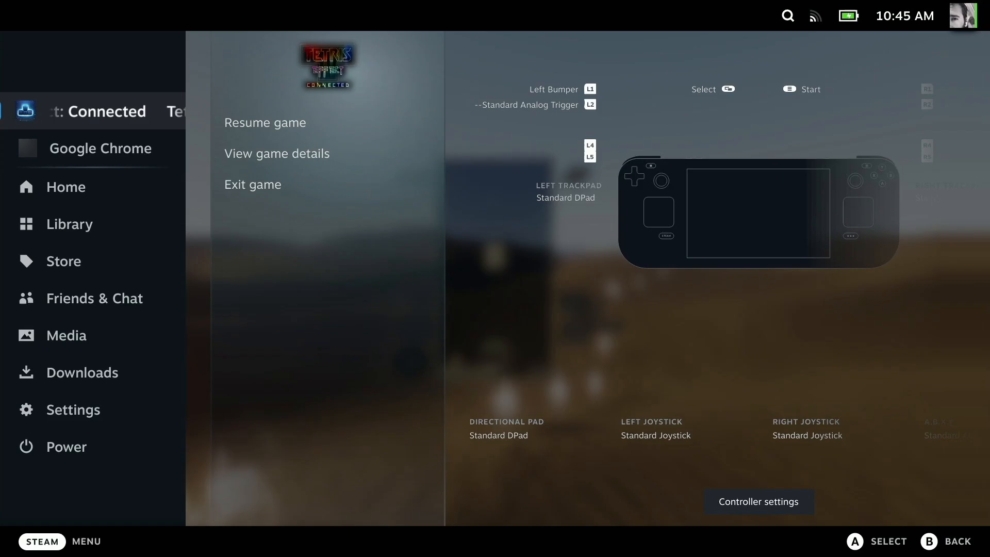
pyautogui.click(100, 148)
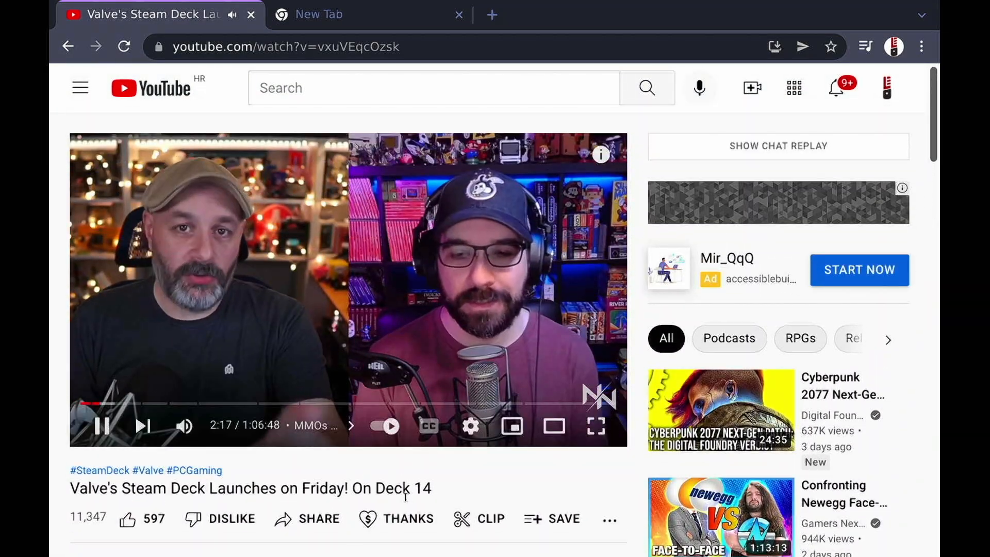
pyautogui.moveTo(596, 426)
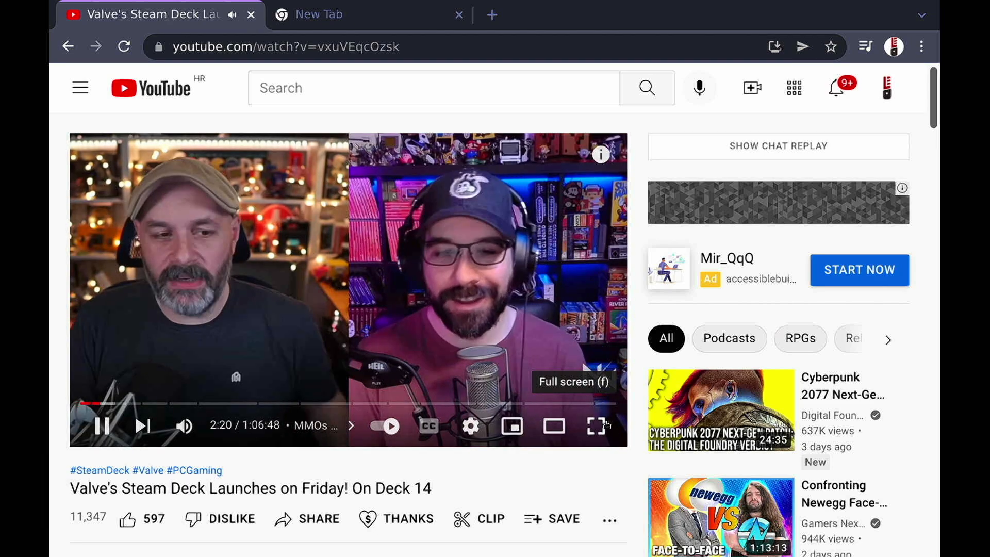
pyautogui.click(597, 426)
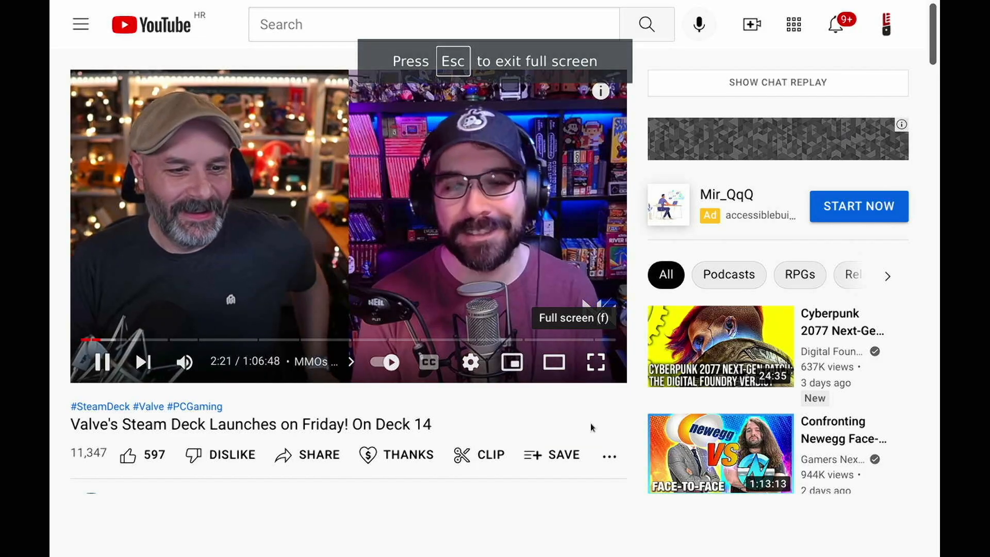